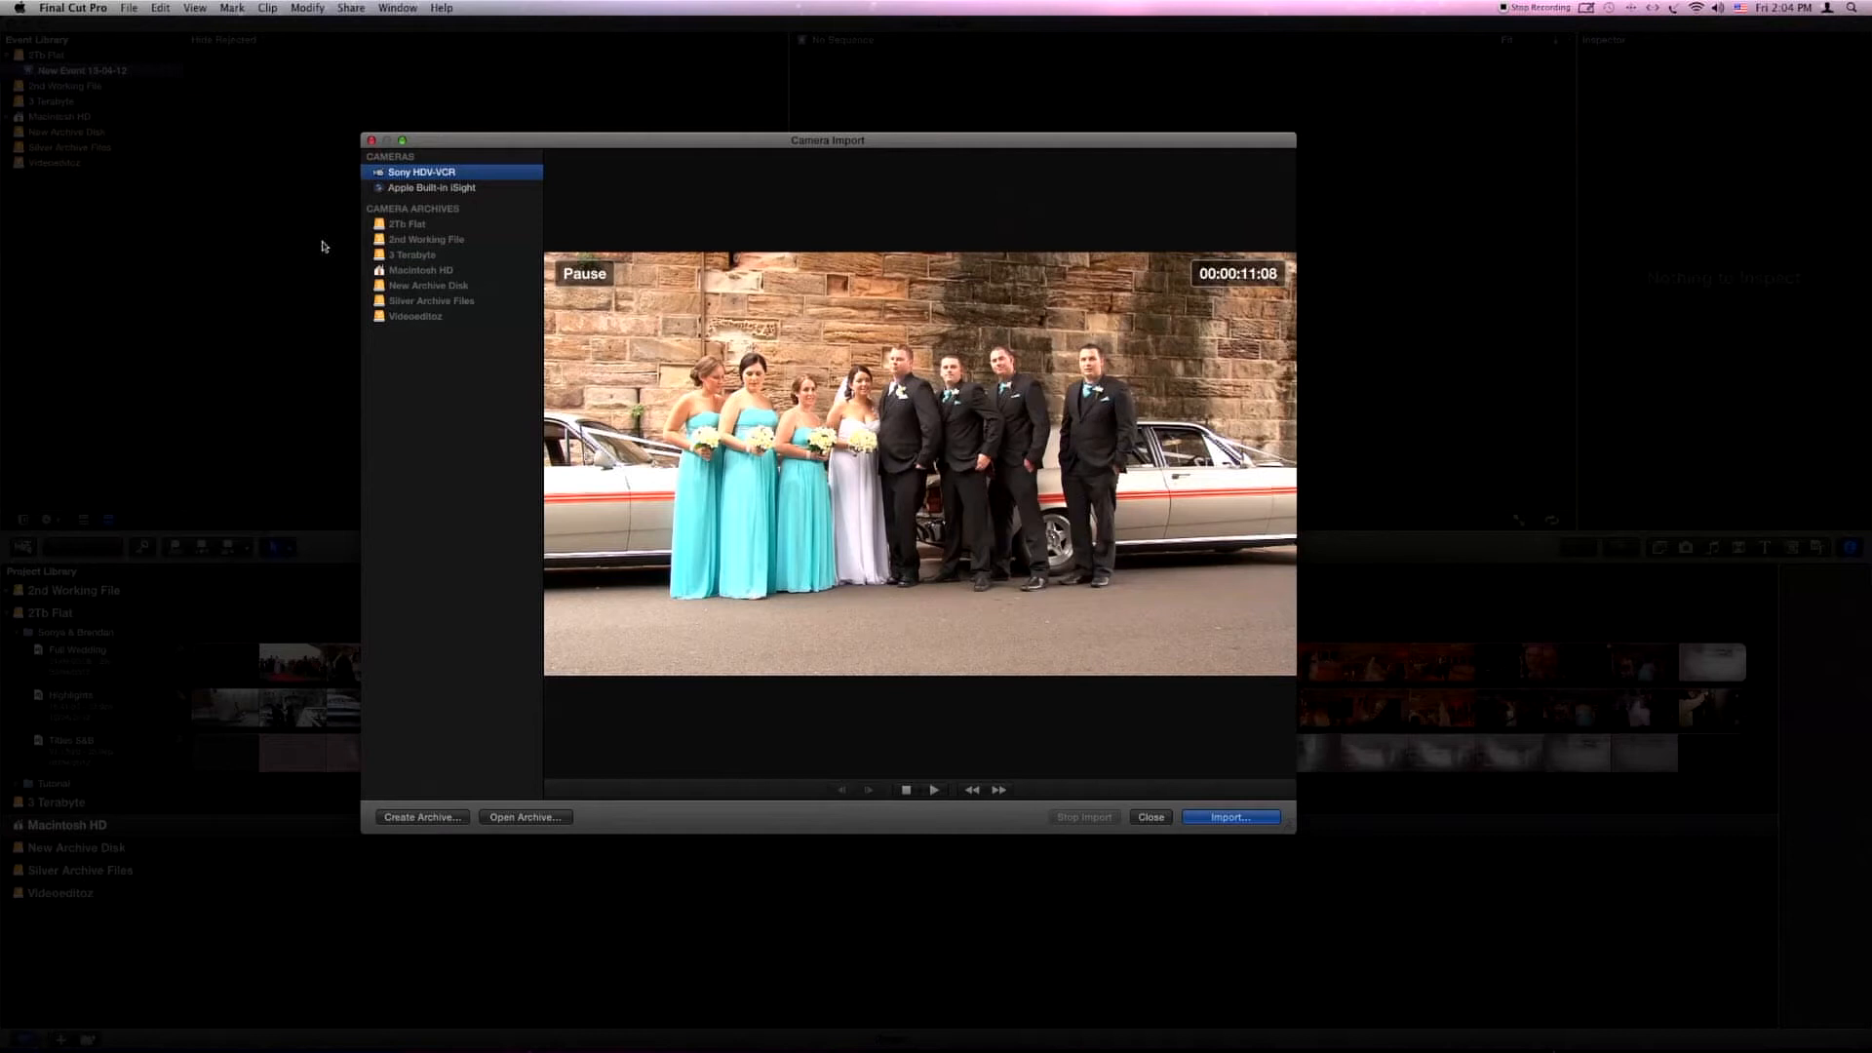
pyautogui.moveTo(487, 255)
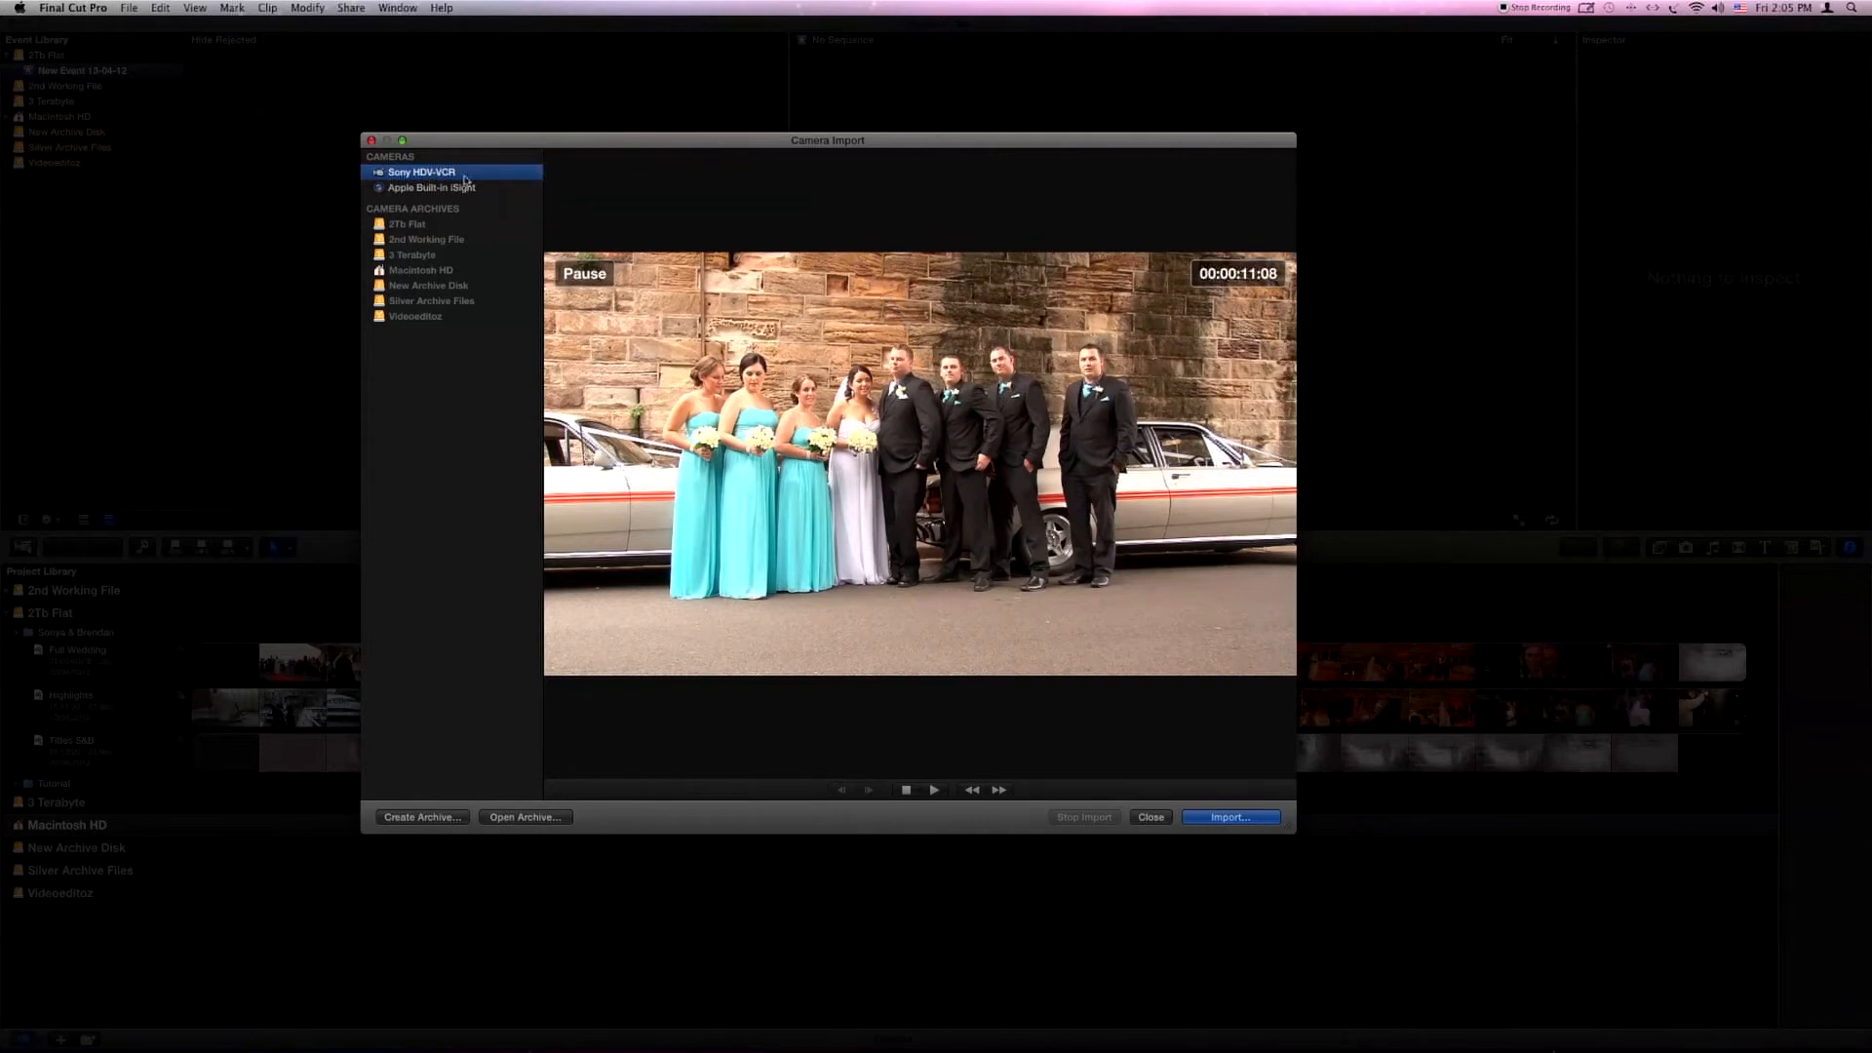
pyautogui.moveTo(1018, 411)
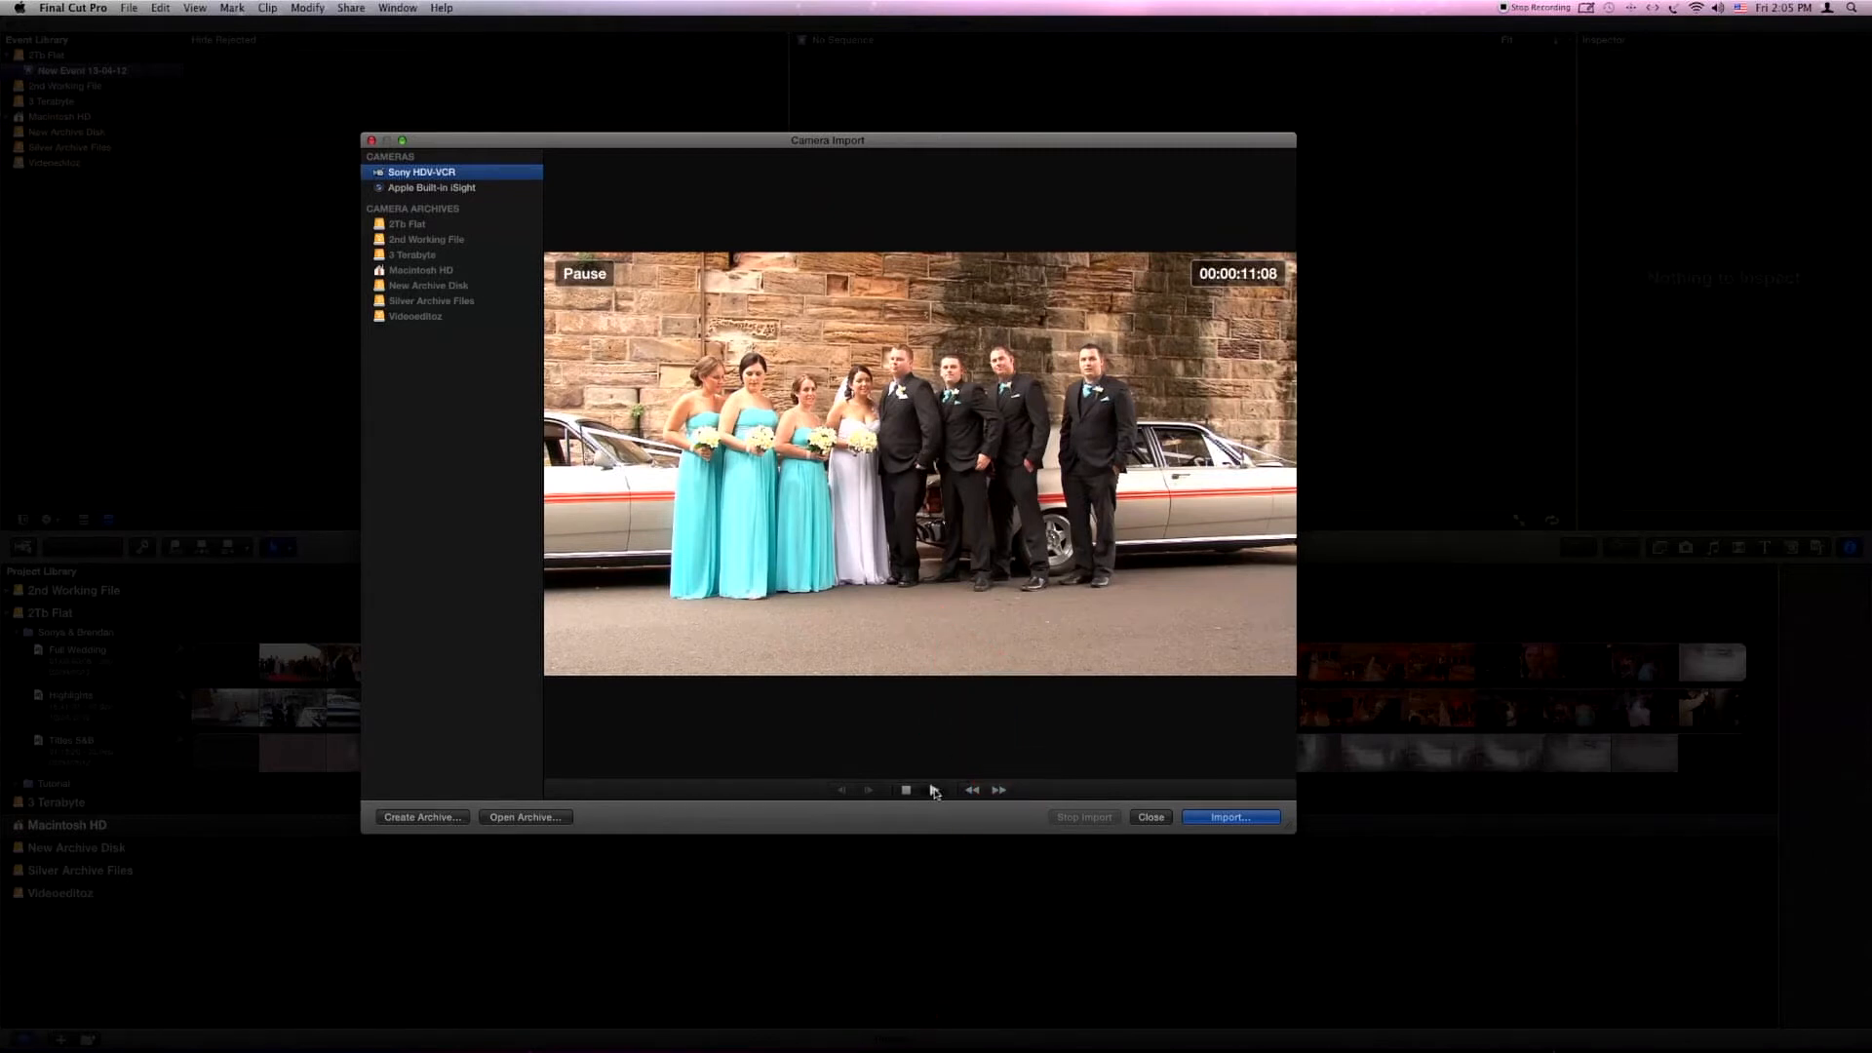
# Step: Play and fast-forward the tape to the bride-and-groom shot at 00:01:36:00
pyautogui.click(905, 787)
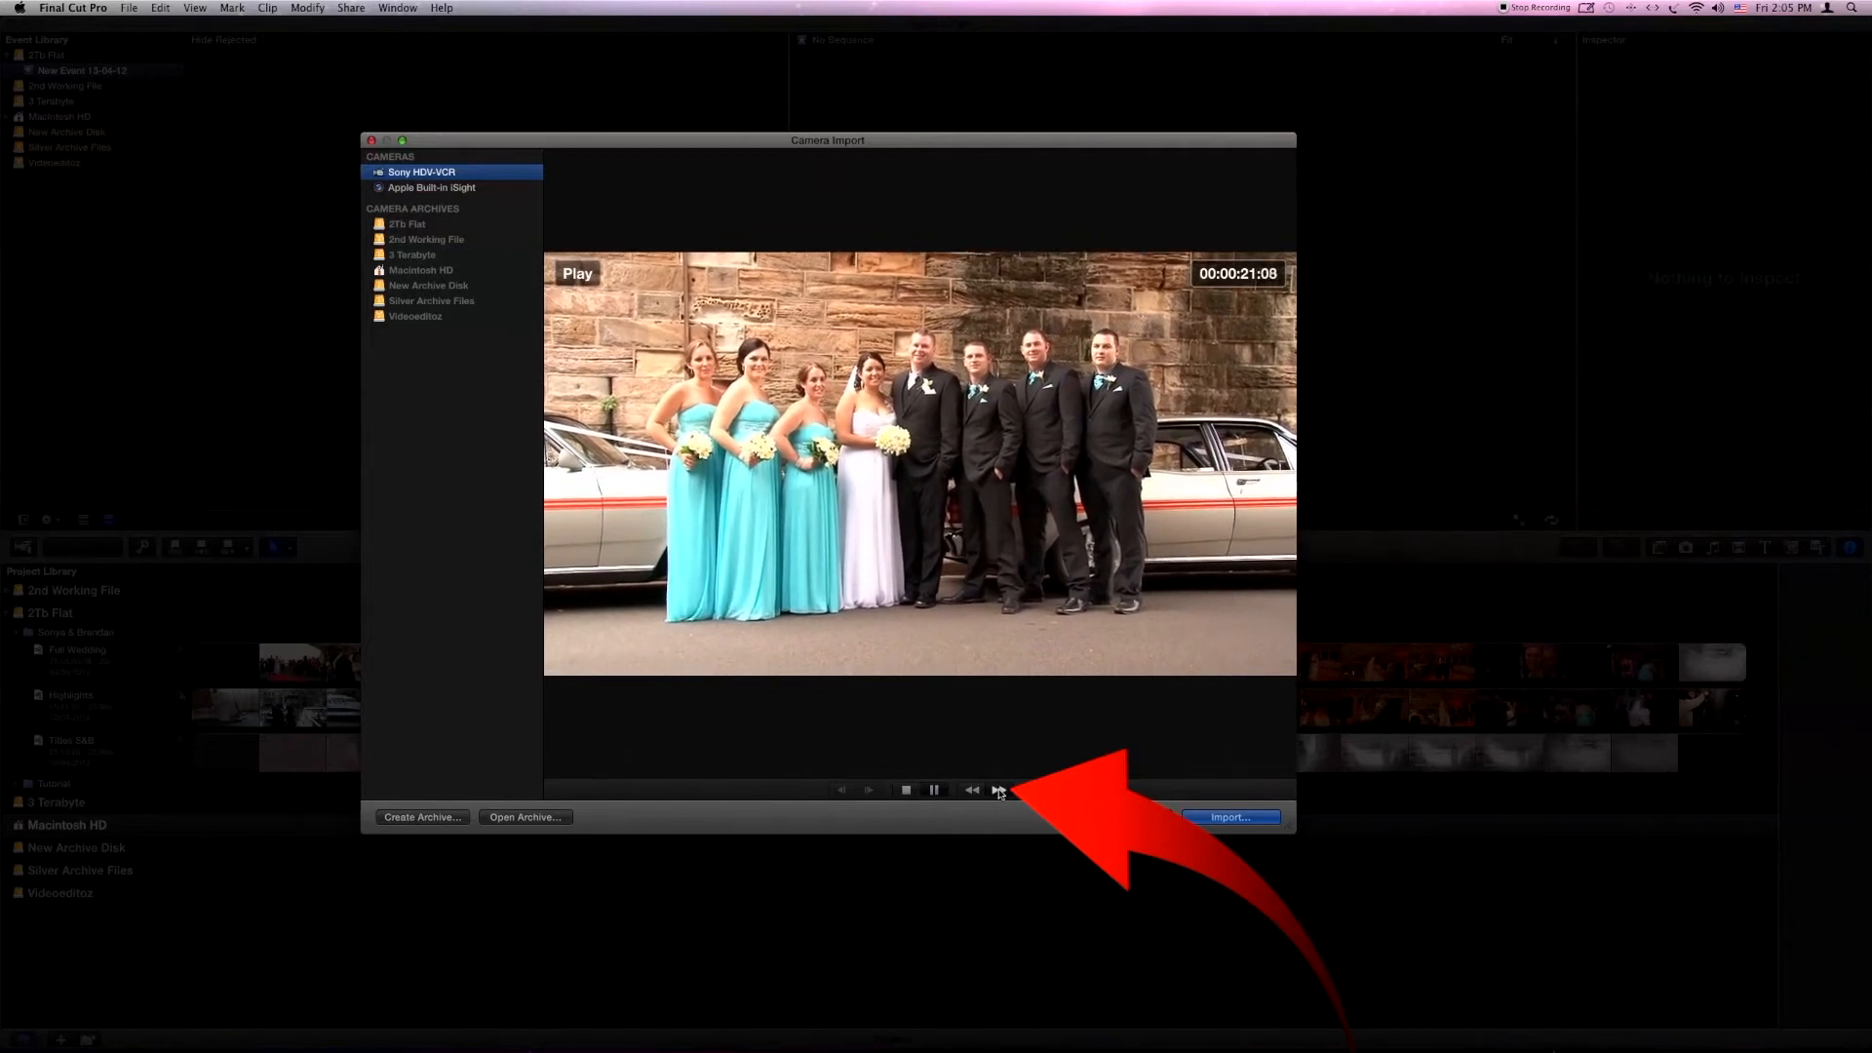
pyautogui.click(971, 790)
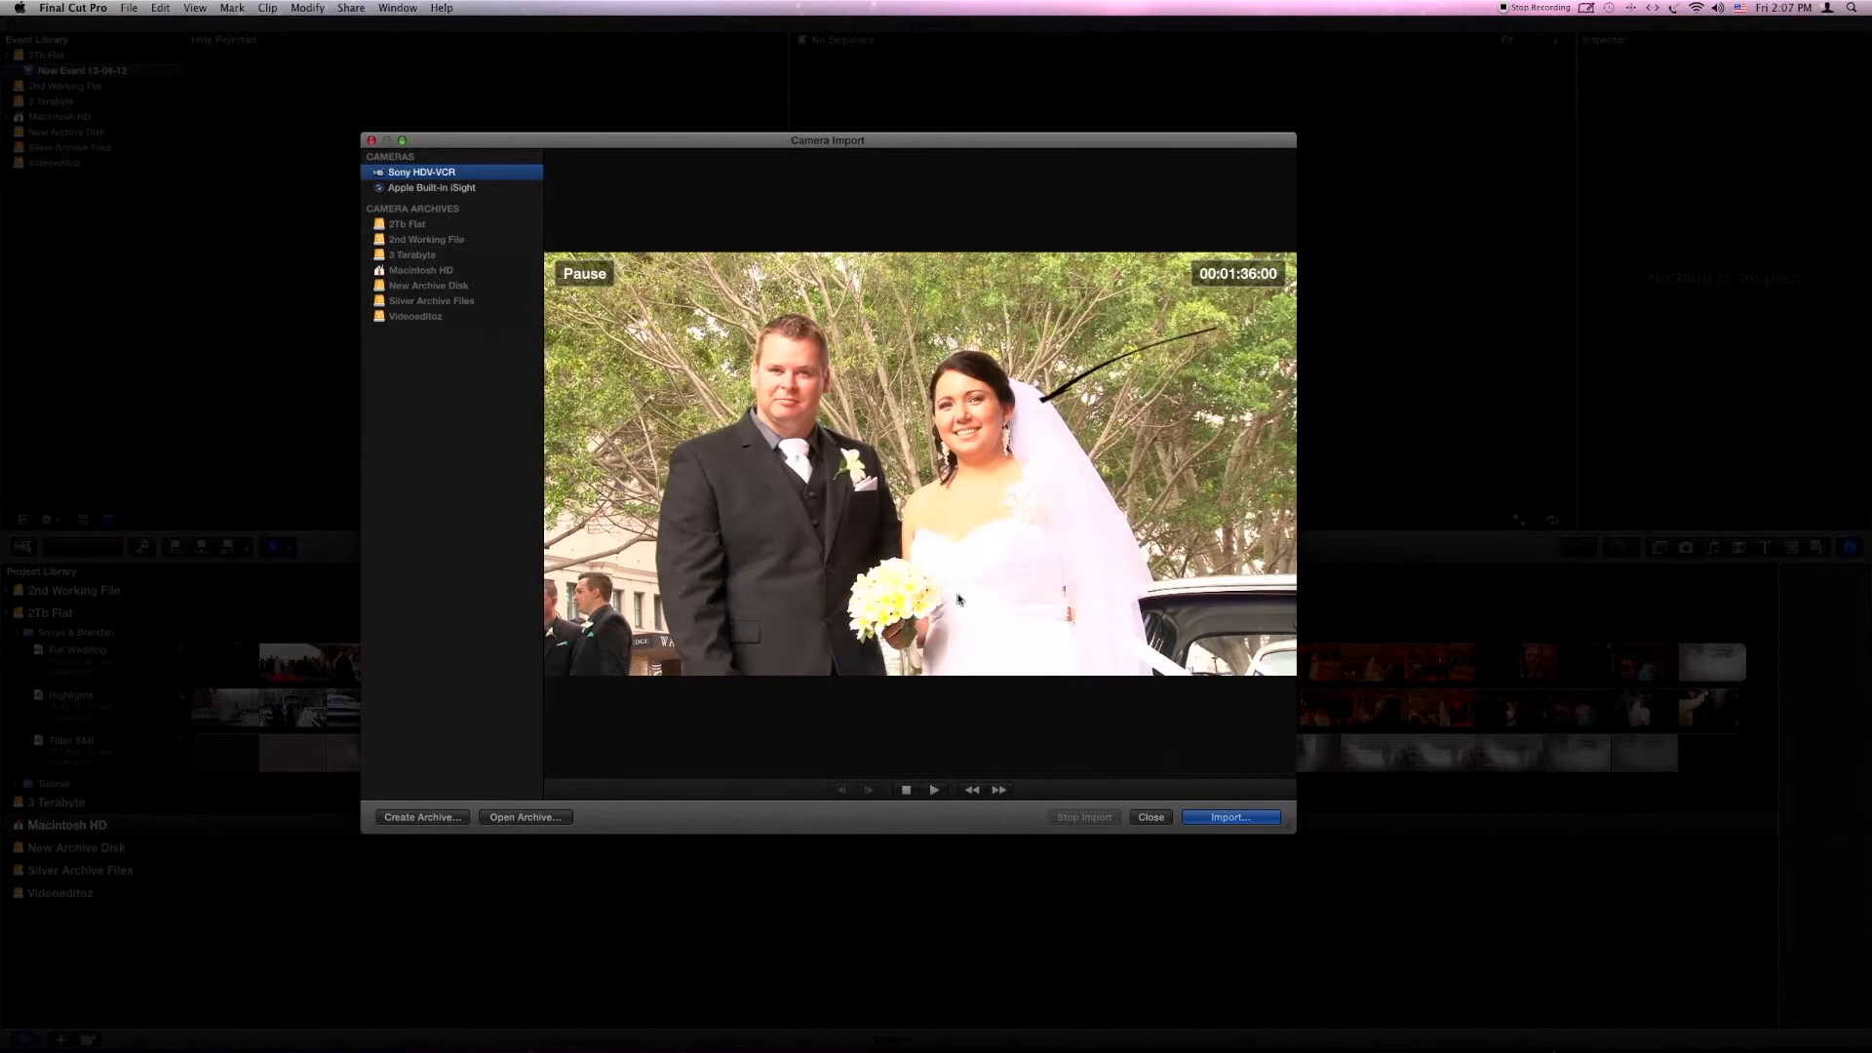
# Step: Roll the tape and bring up the Import options sheet for the IB9 Basic Viewer event
pyautogui.click(934, 790)
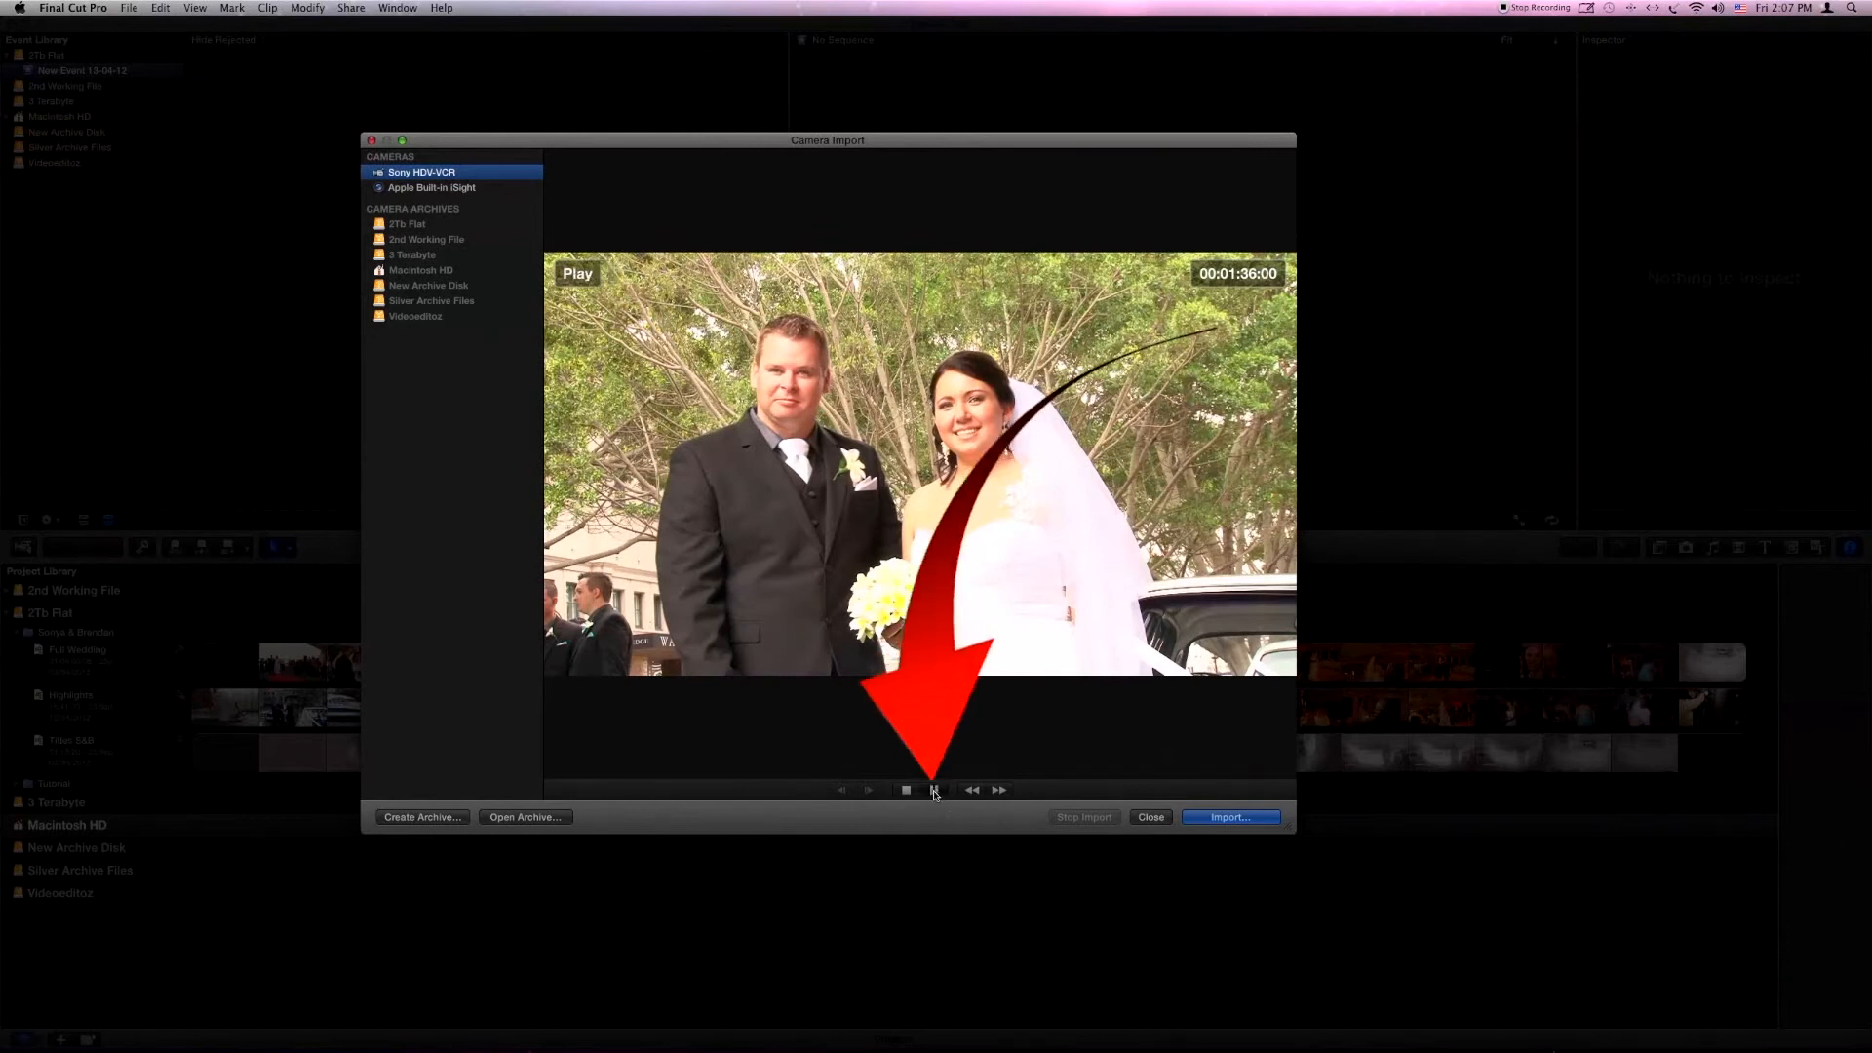
pyautogui.click(1230, 817)
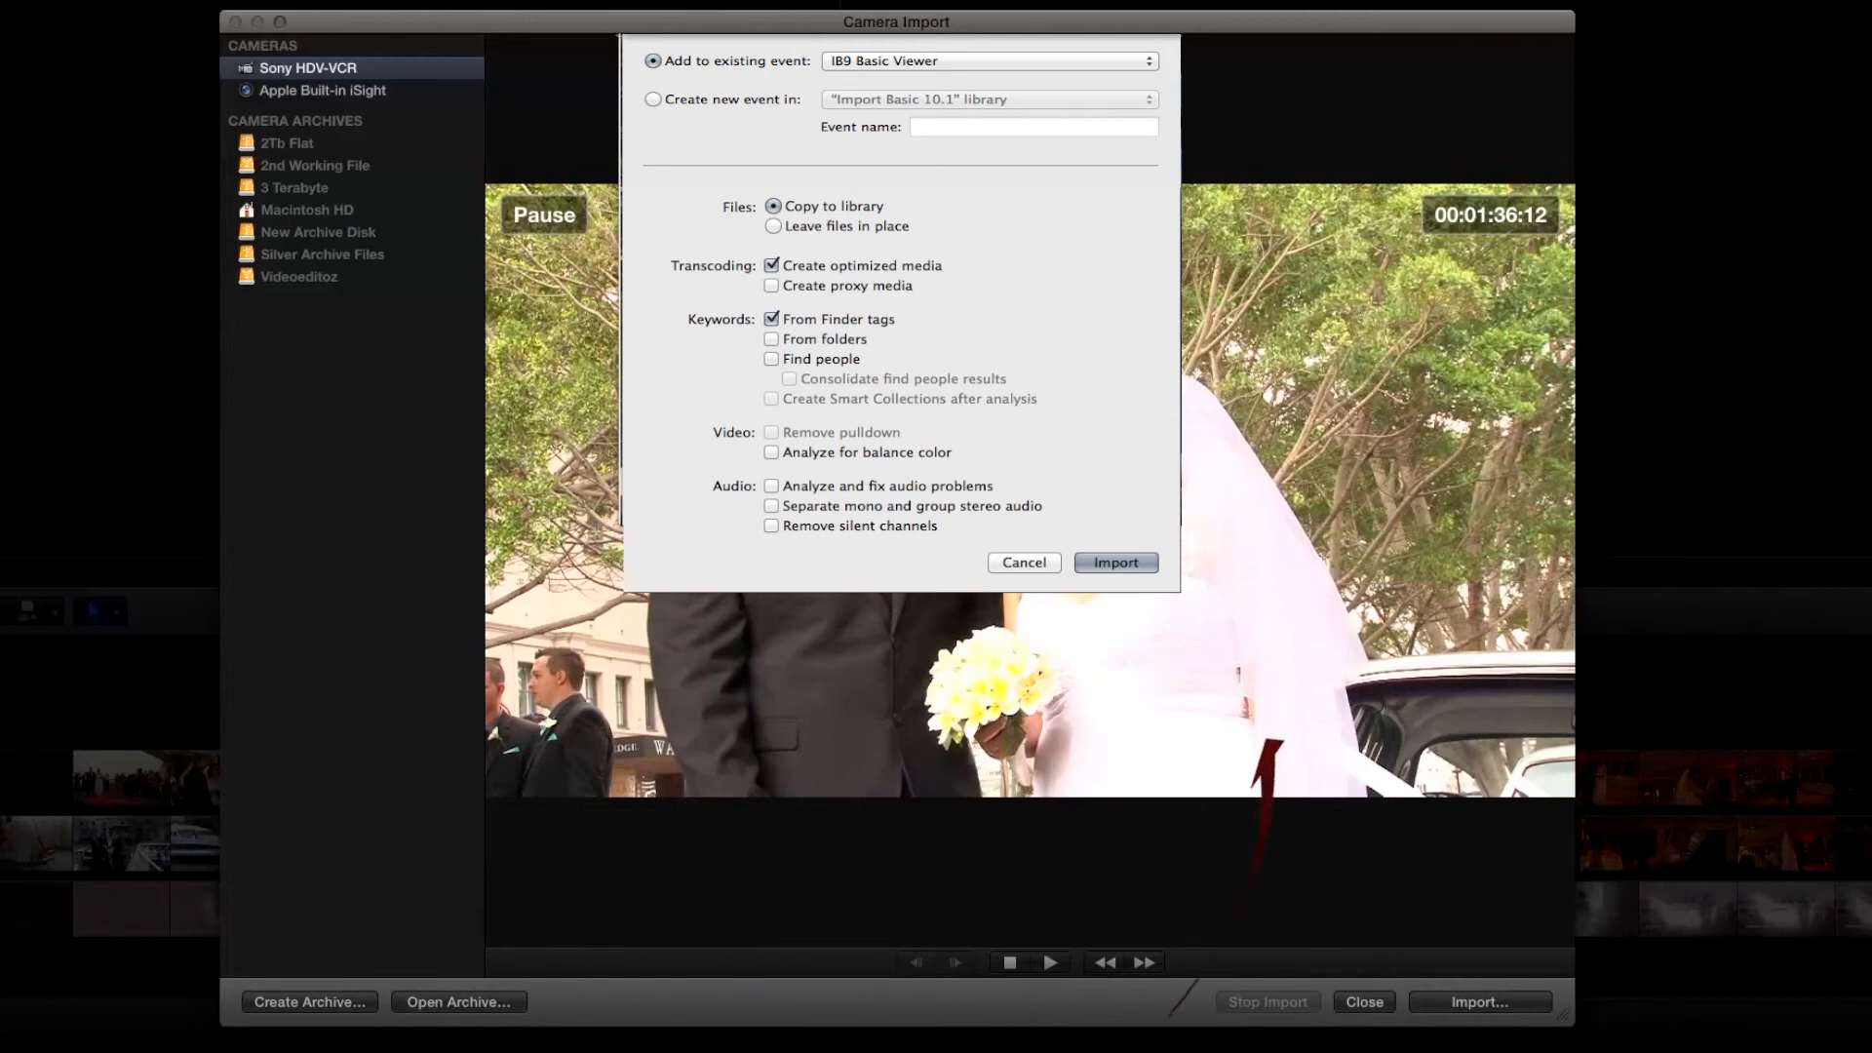
# Step: Start the HDV tape import with 'Add to existing event' kept selected
pyautogui.click(1115, 562)
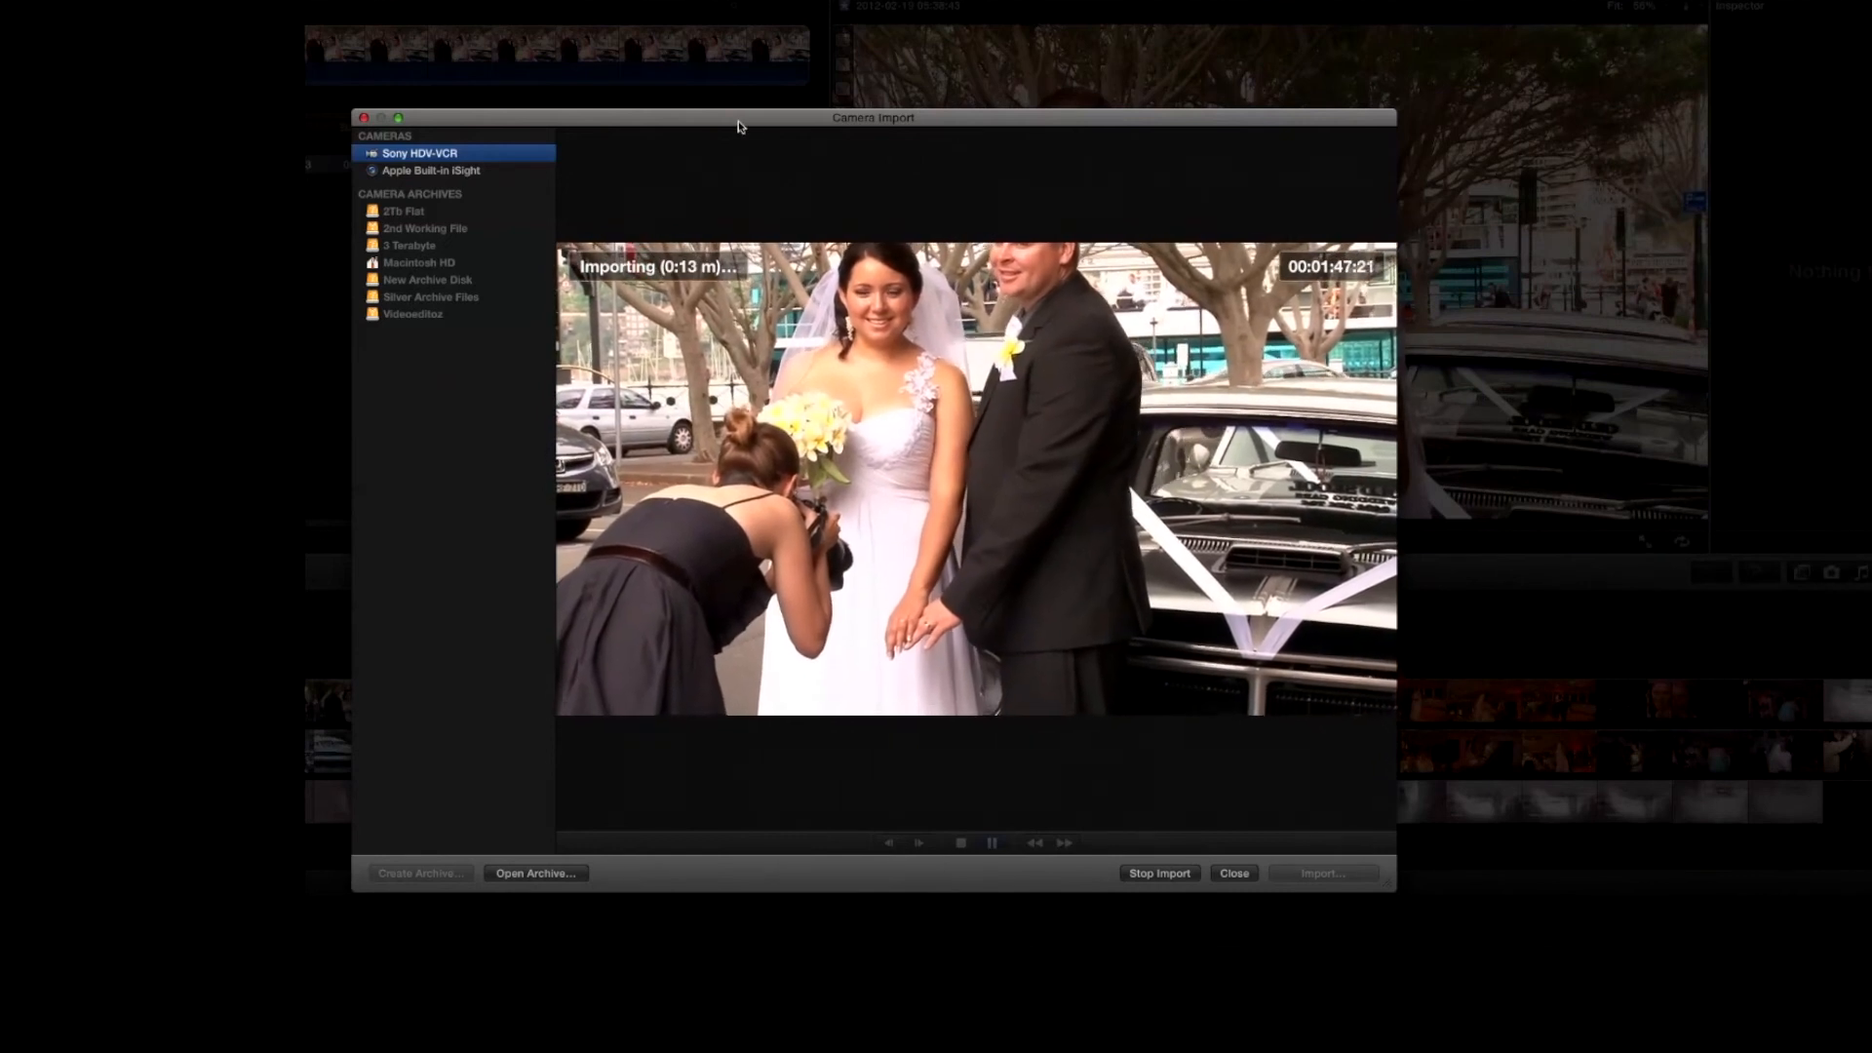
# Step: Close Camera Import and return to the event listing the six imported clips
pyautogui.moveTo(737, 117); pyautogui.dragTo(842, 234)
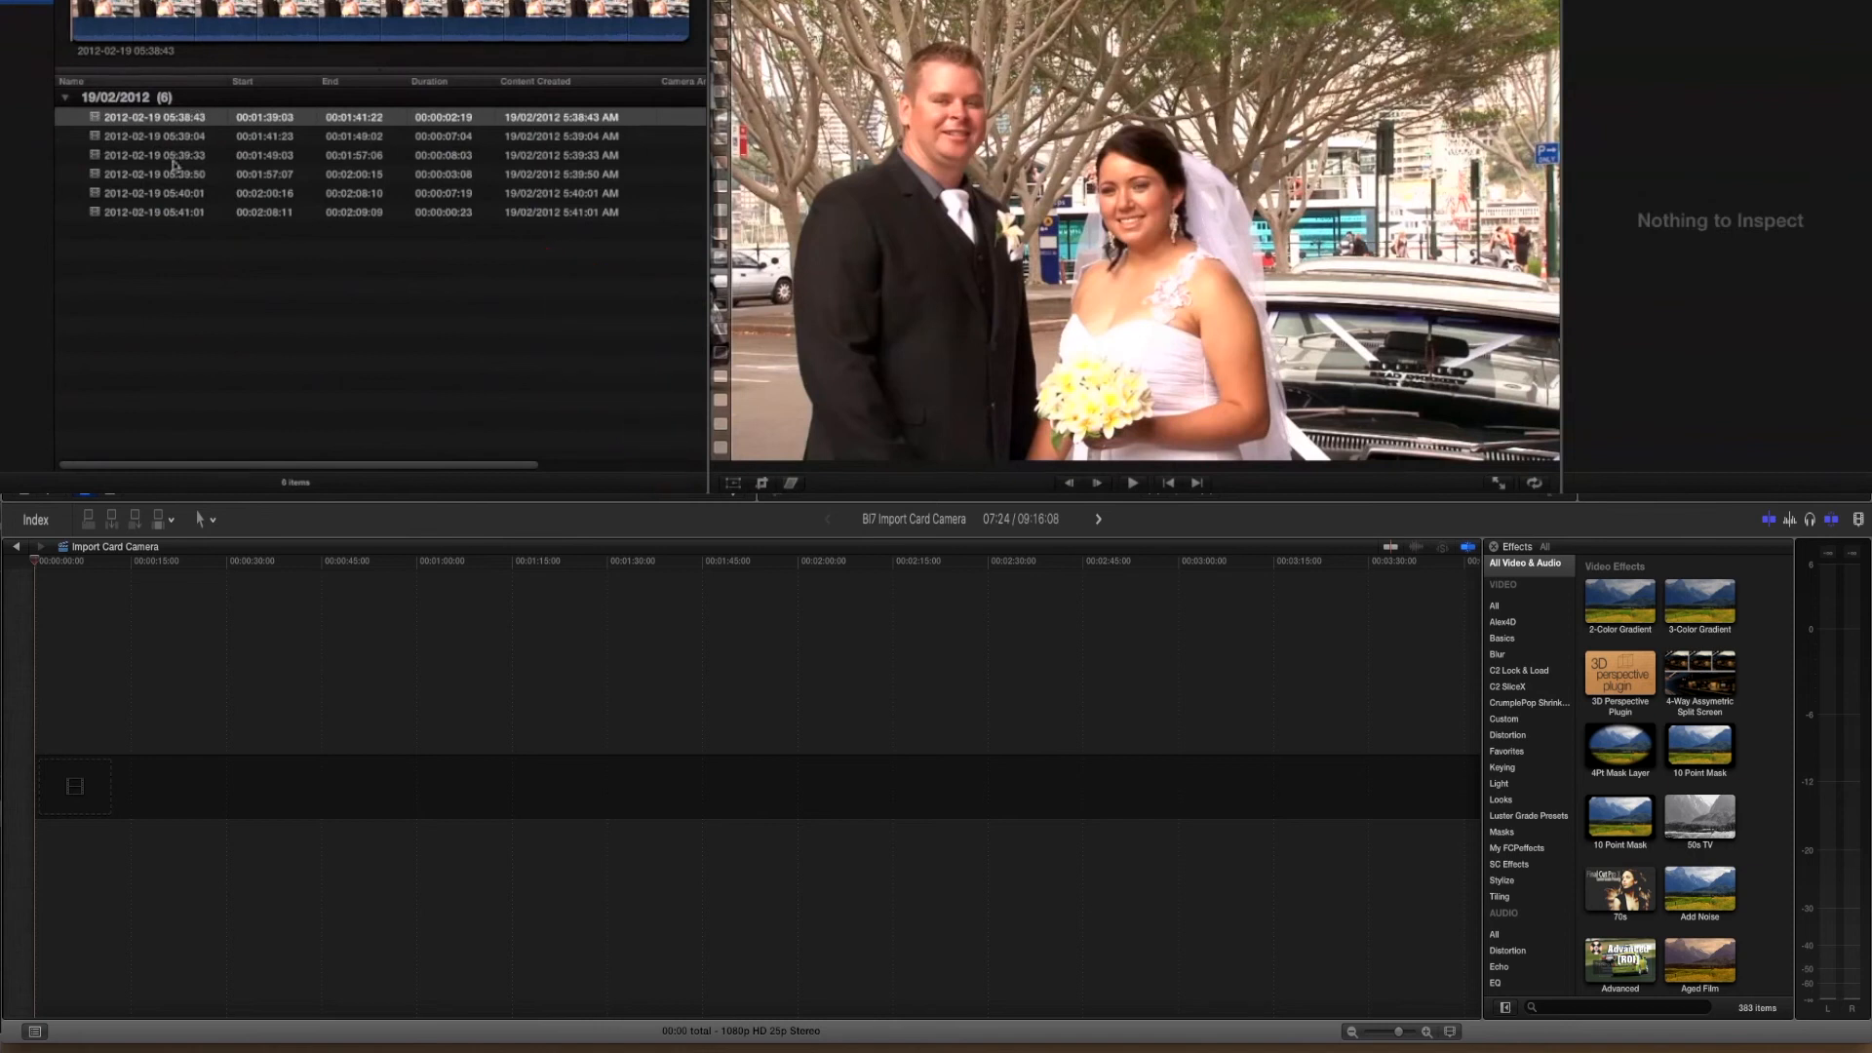
pyautogui.click(156, 134)
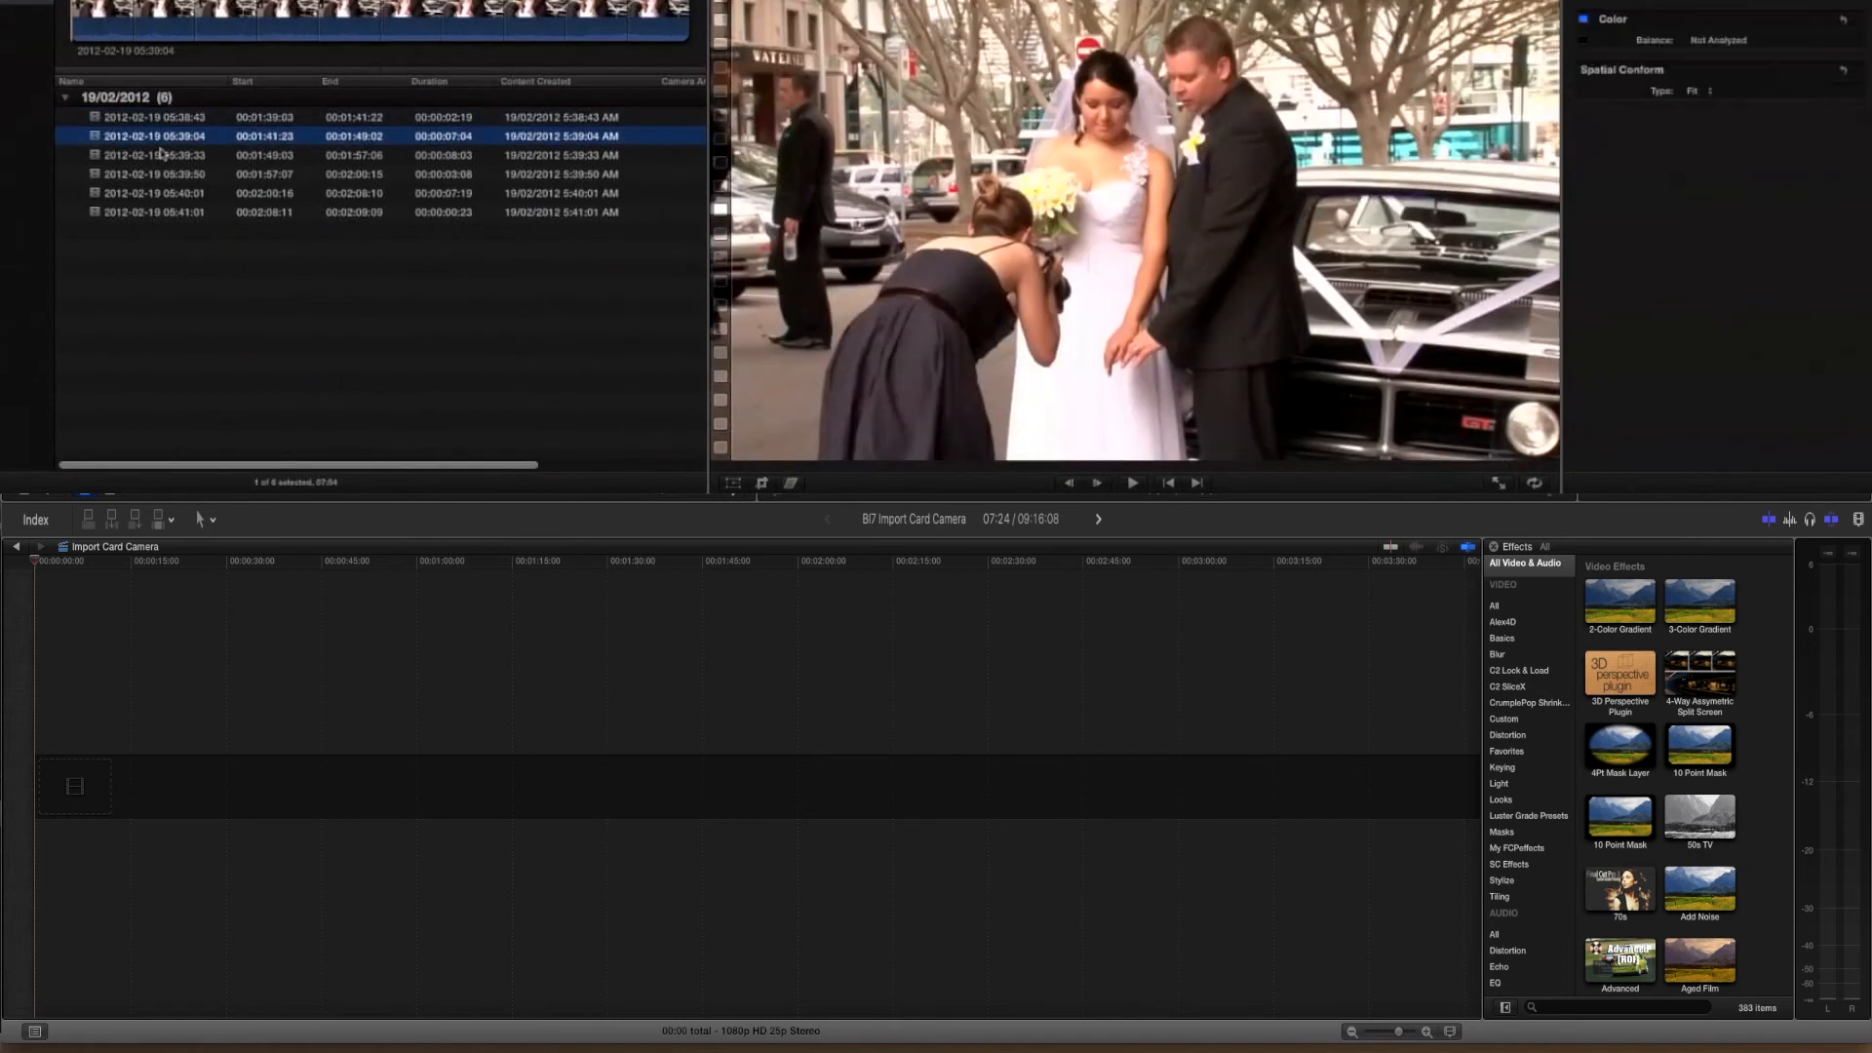
pyautogui.click(156, 191)
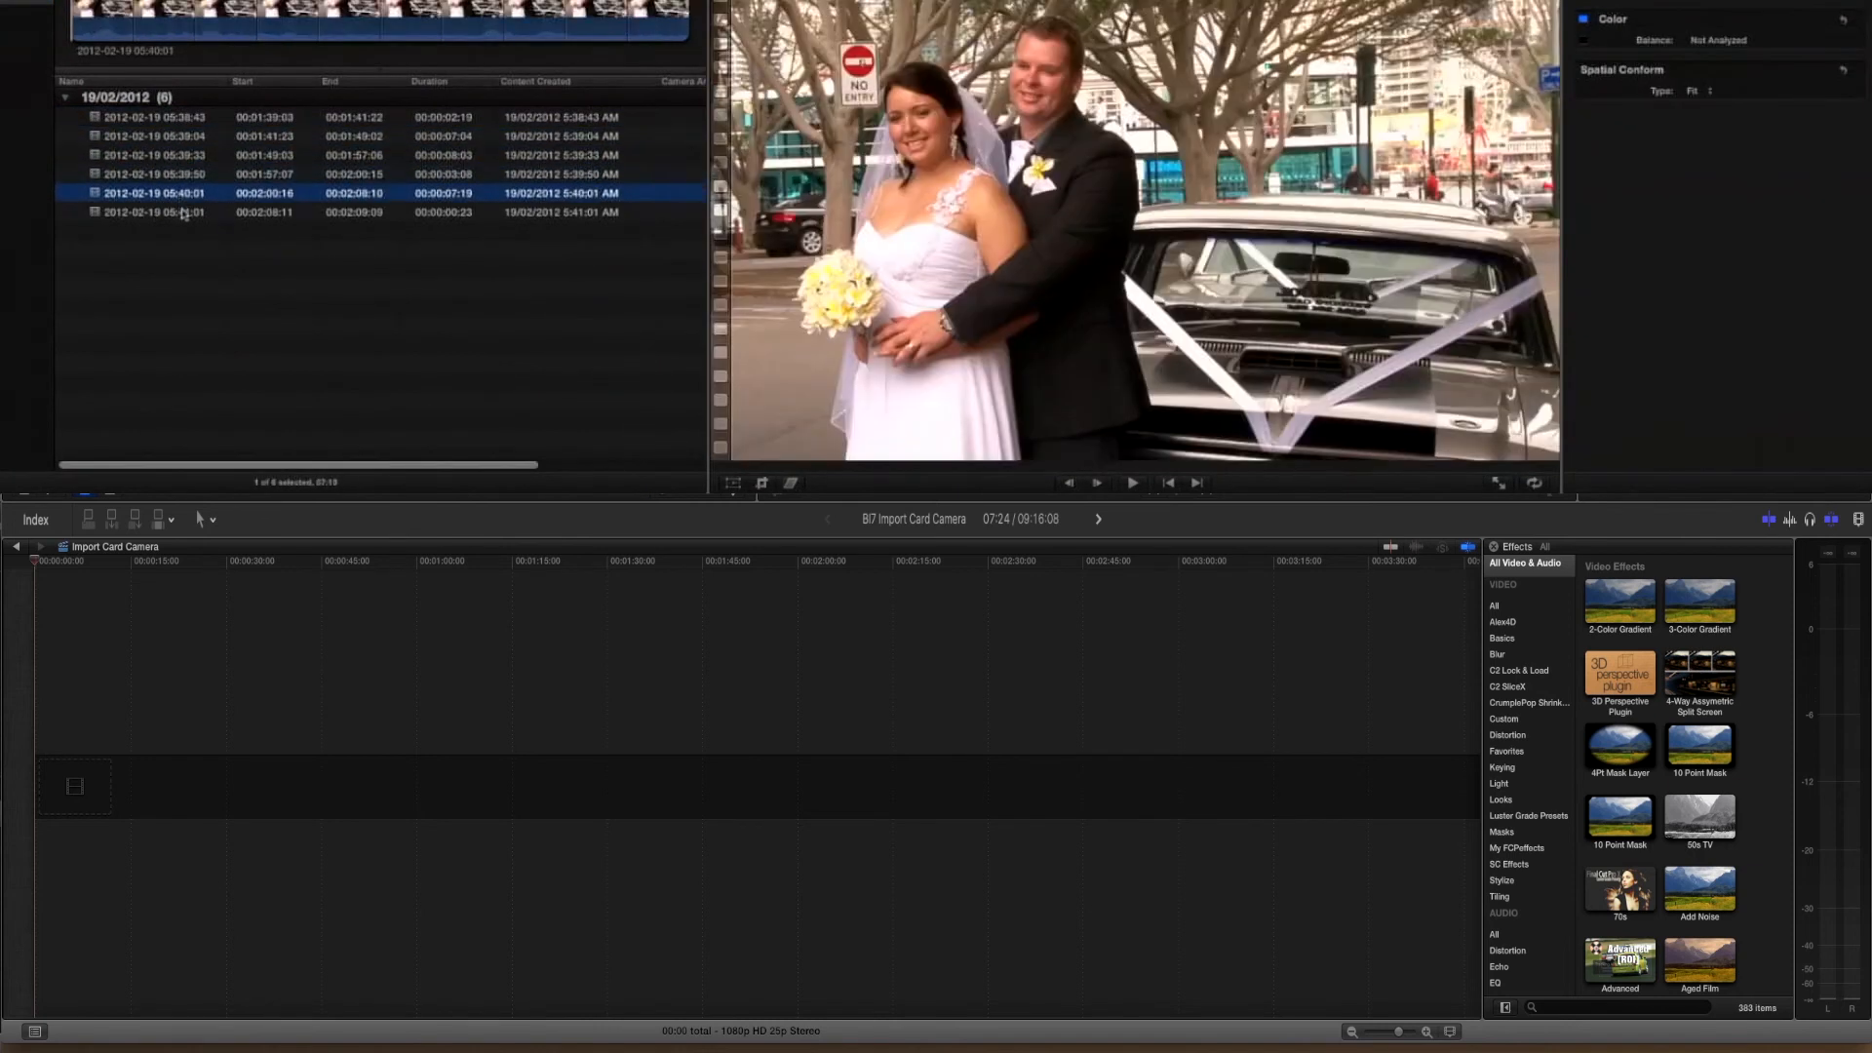
pyautogui.click(156, 115)
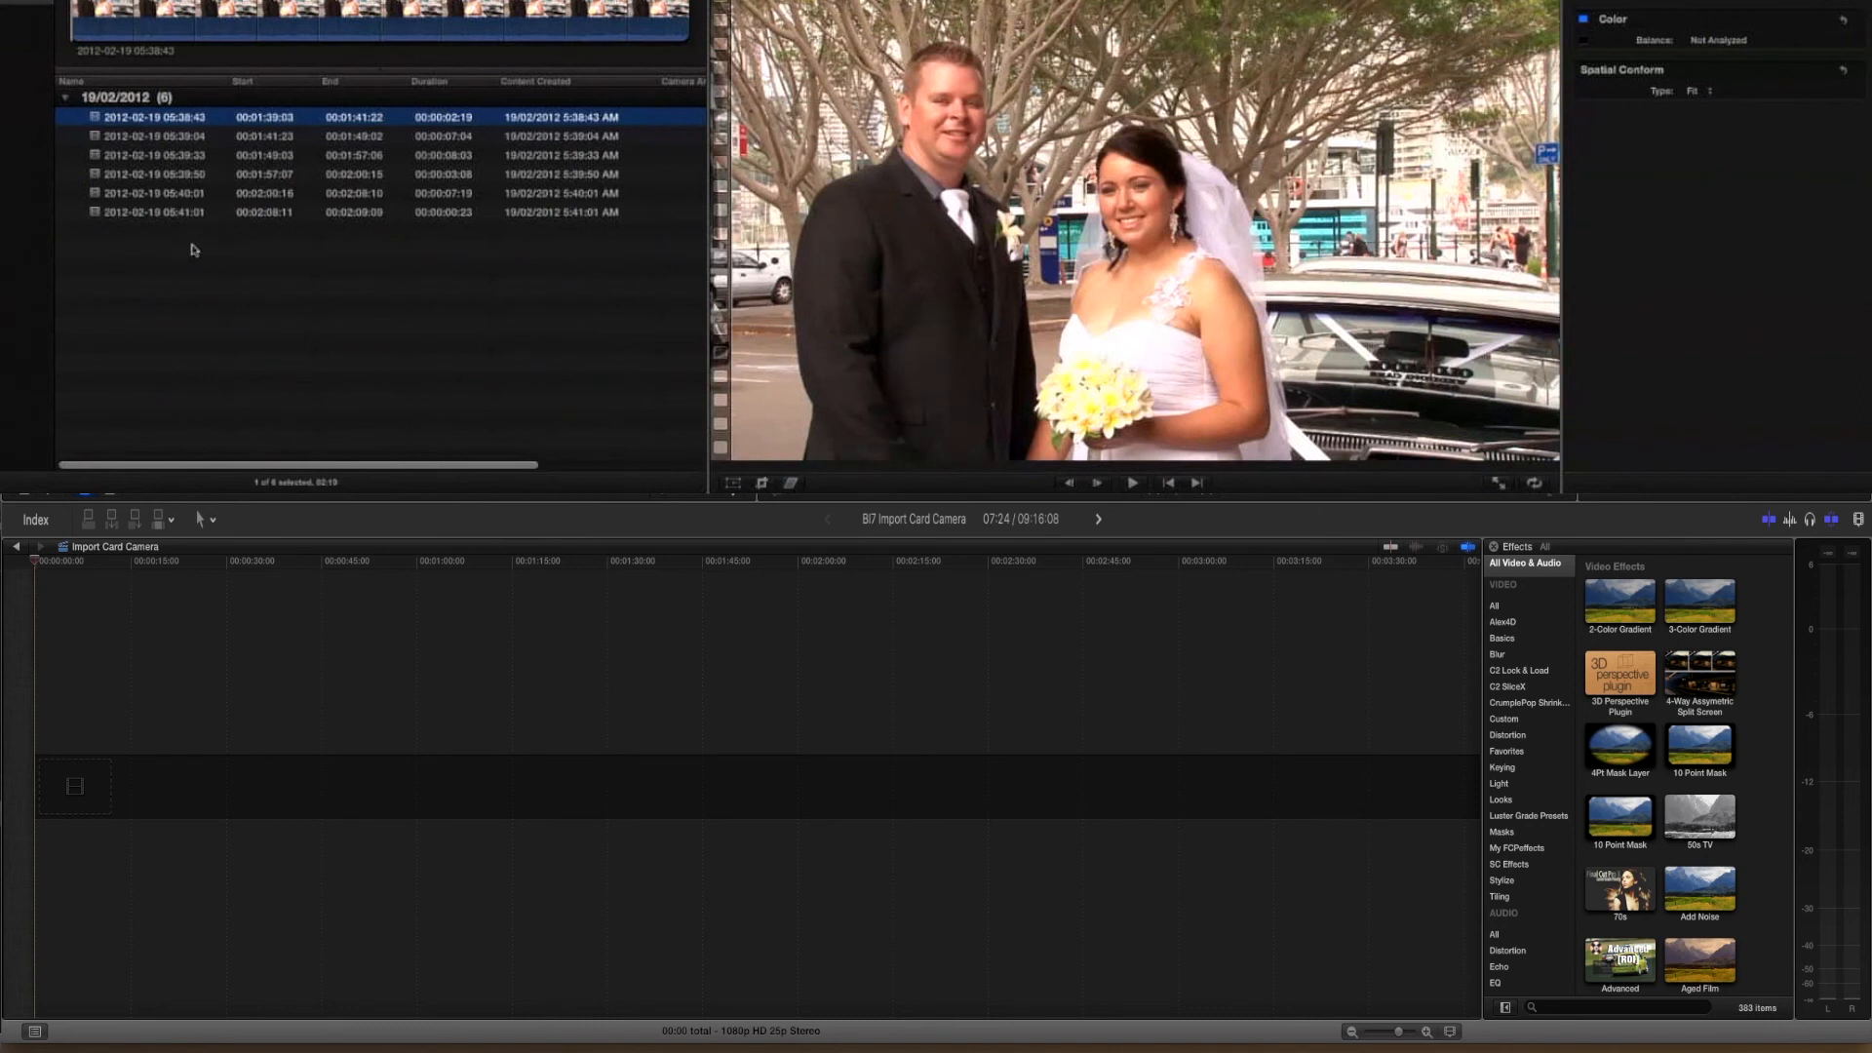
pyautogui.moveTo(105, 401)
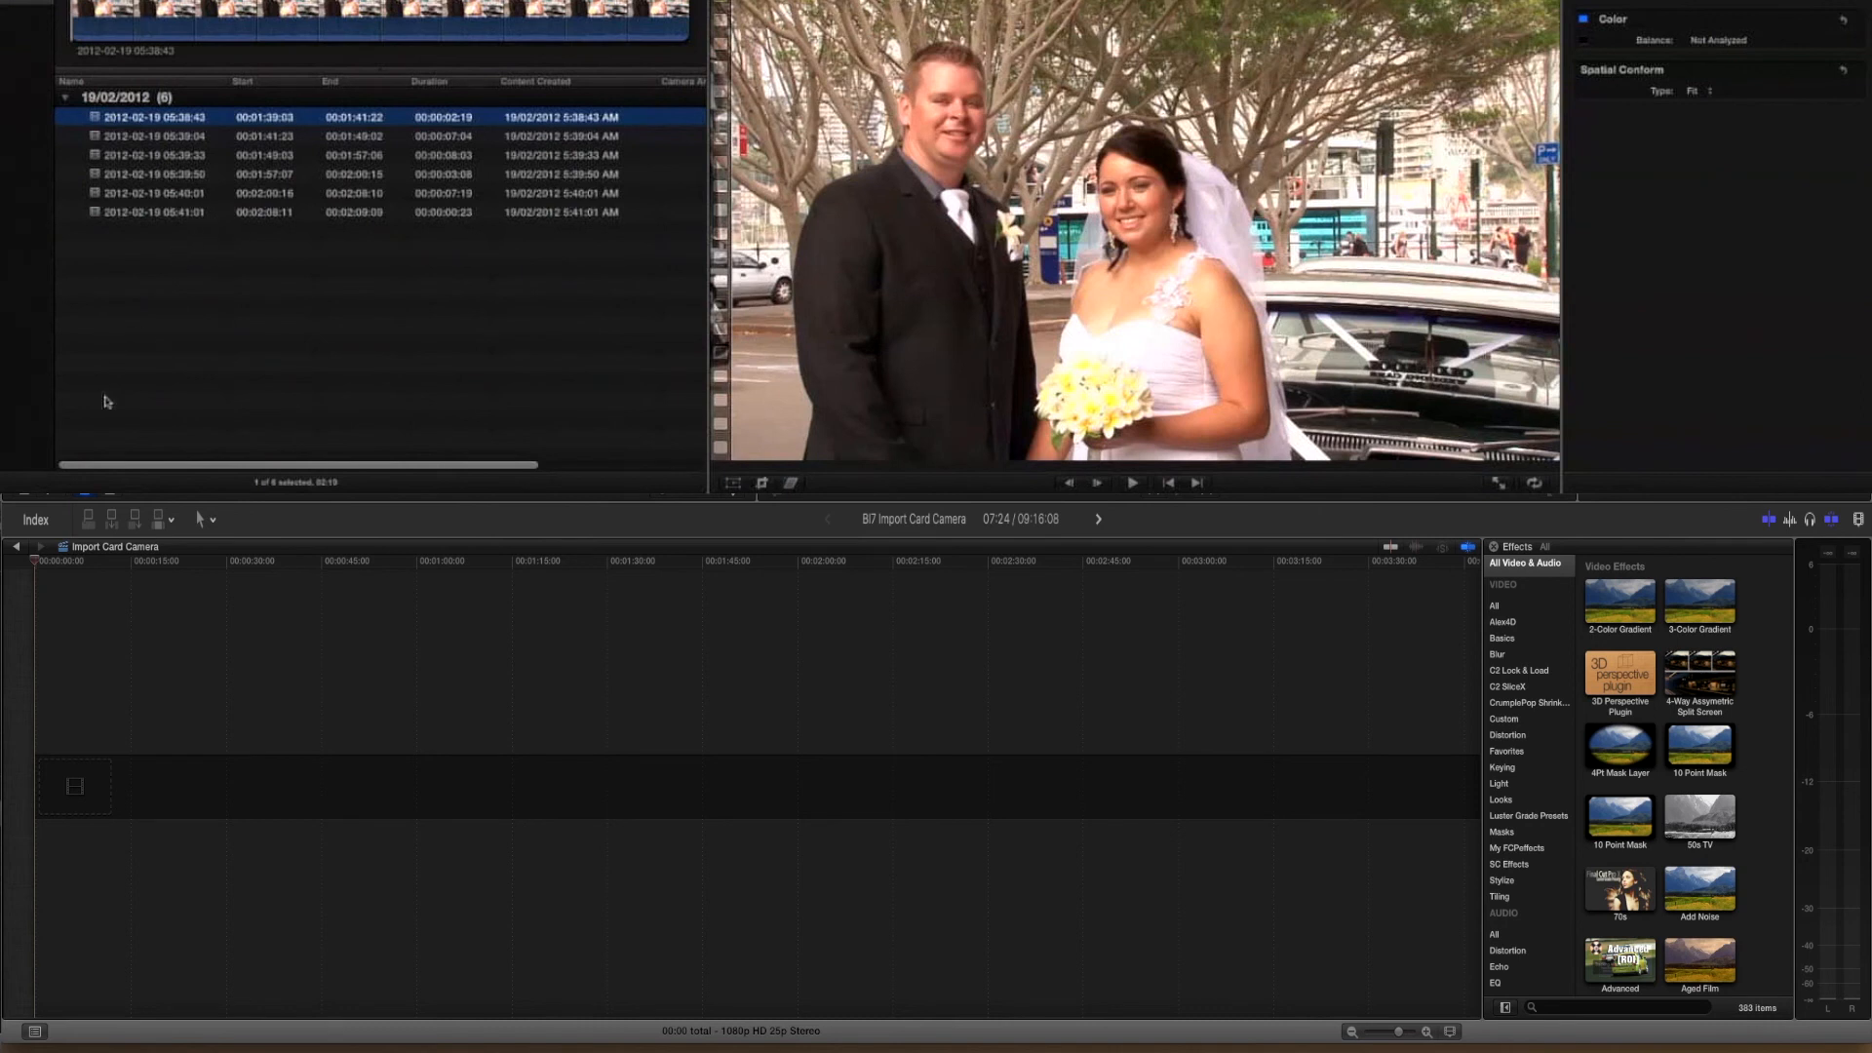